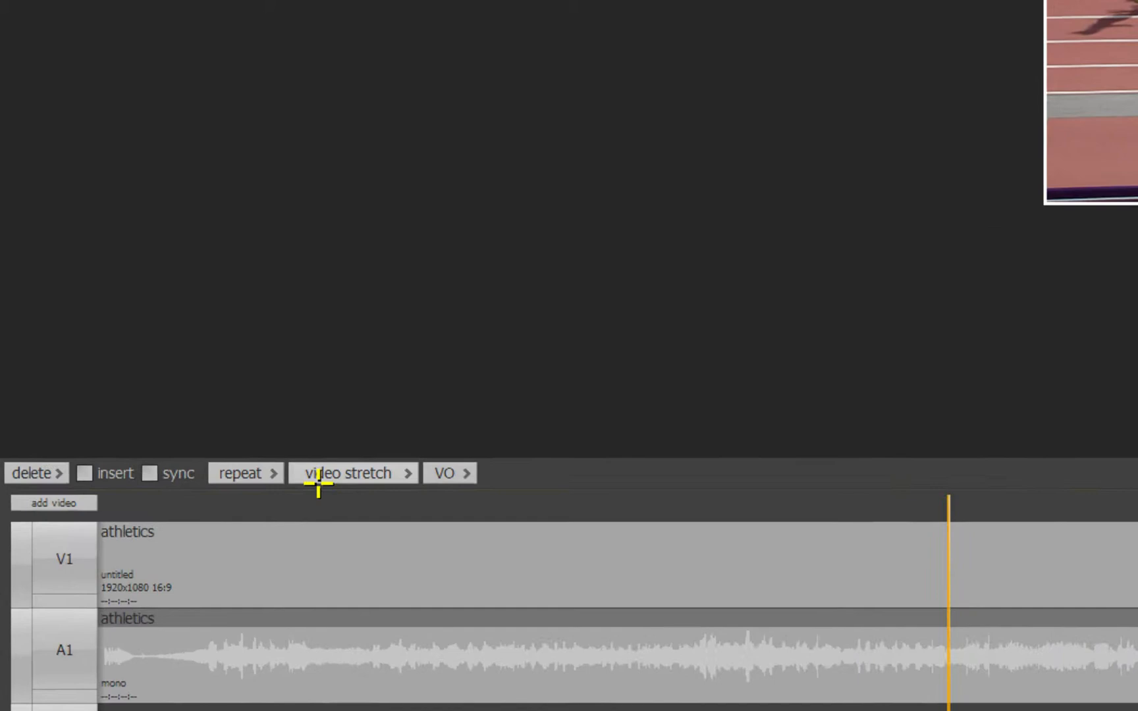
Enable the repeat effect on the athletics clip, revealing frame, f1, f2 and 1:00 duration options.
left_click(245, 473)
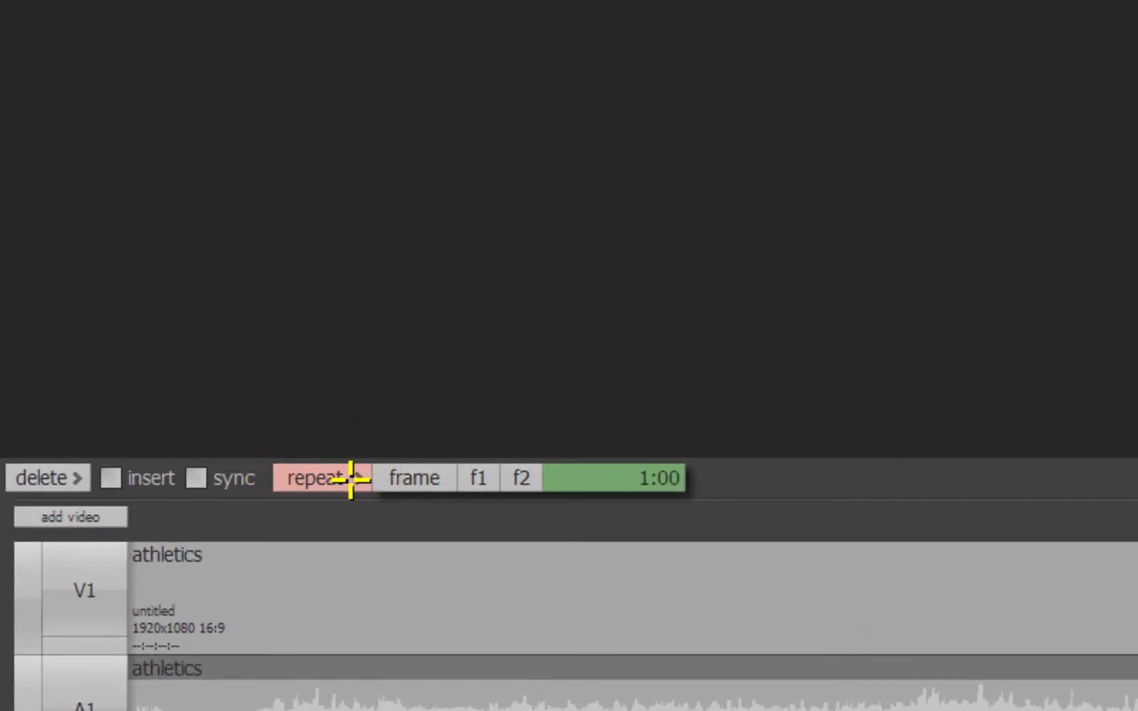
mouse_move(384, 494)
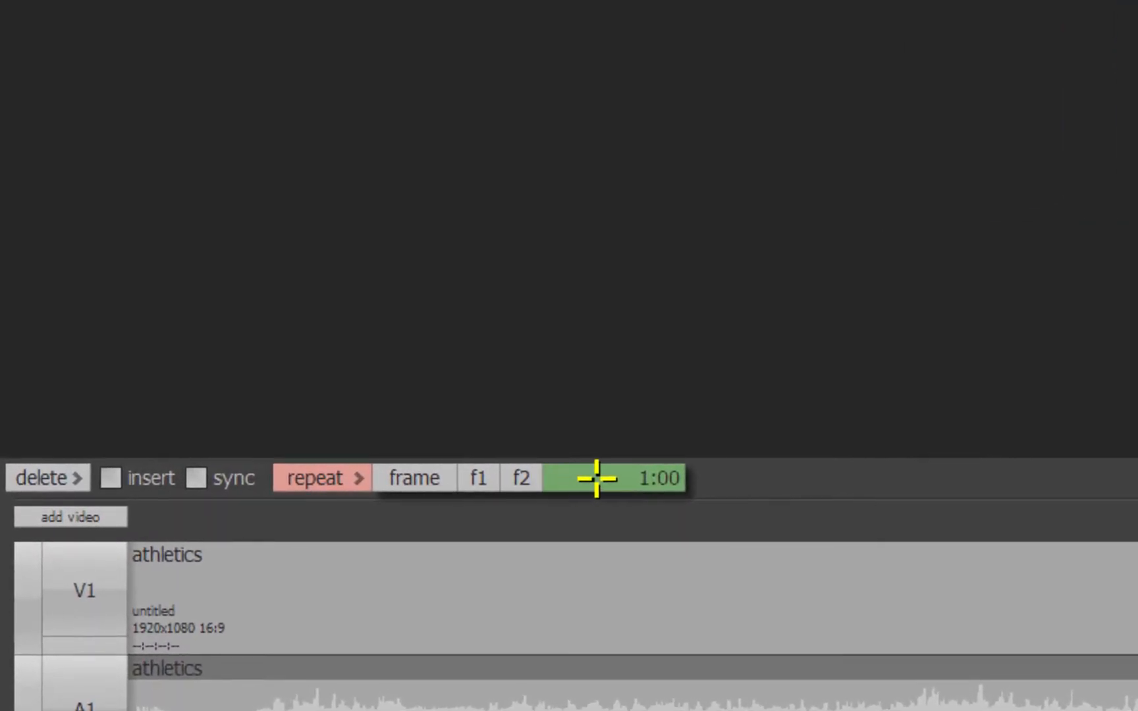
Insert a two-second freeze frame of the athletics clip into V1, extending the sequence to 30:12.
left_click(612, 478)
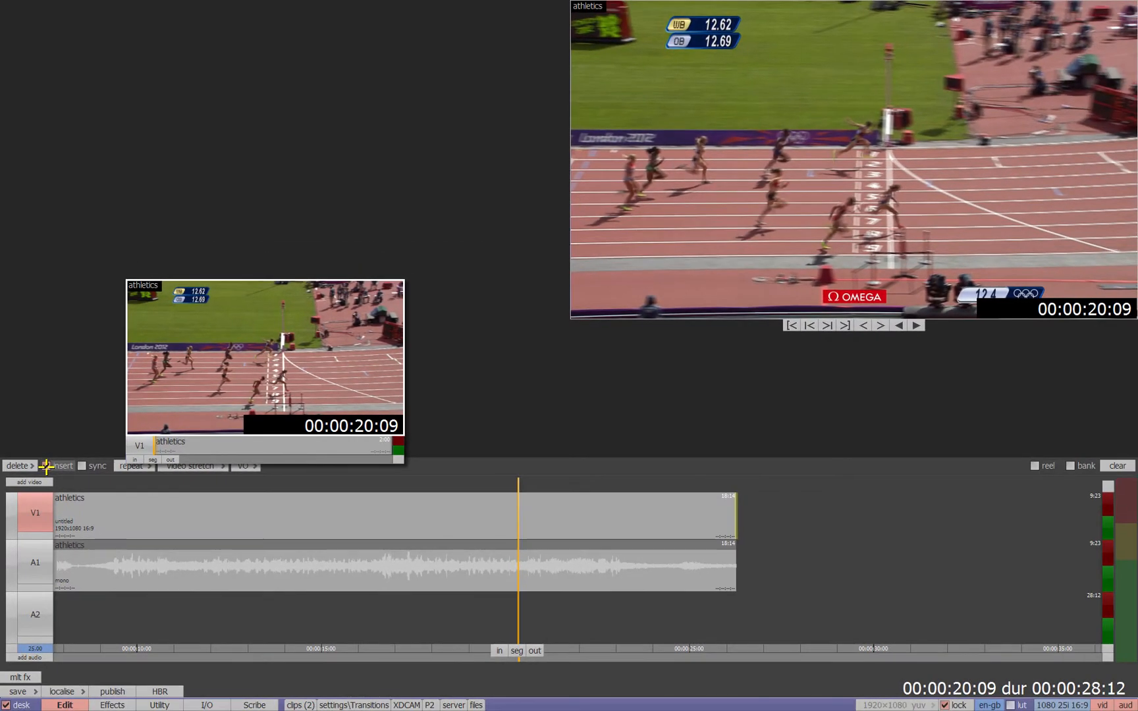
left_click(46, 465)
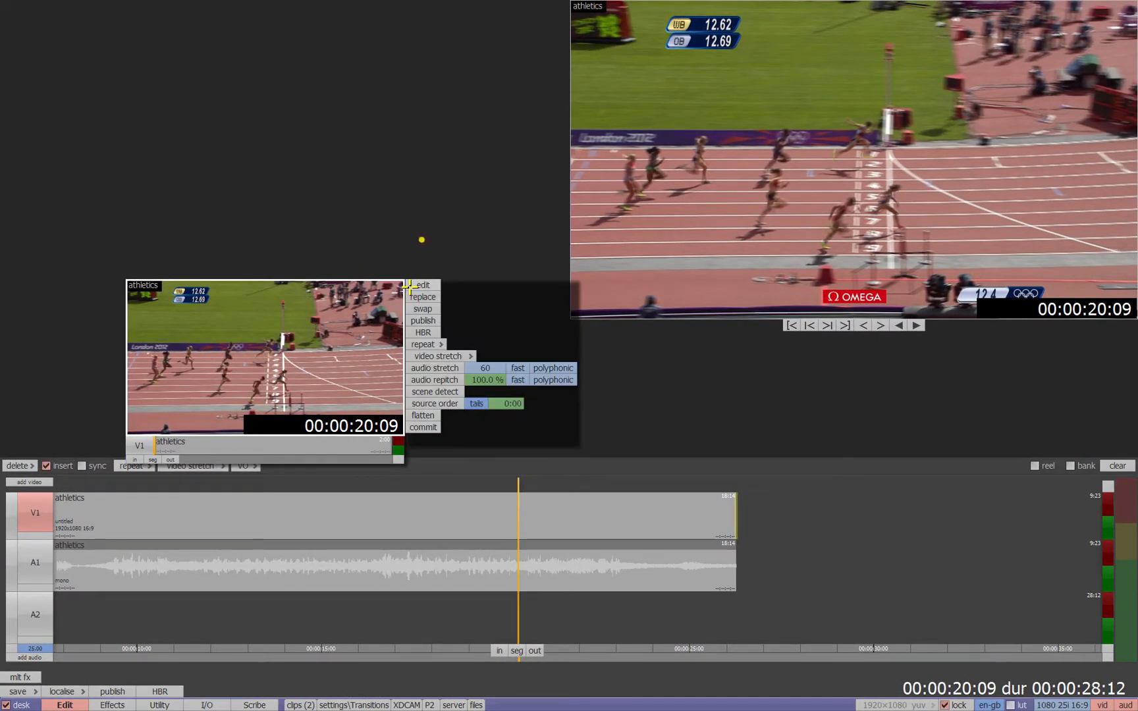
left_click(423, 284)
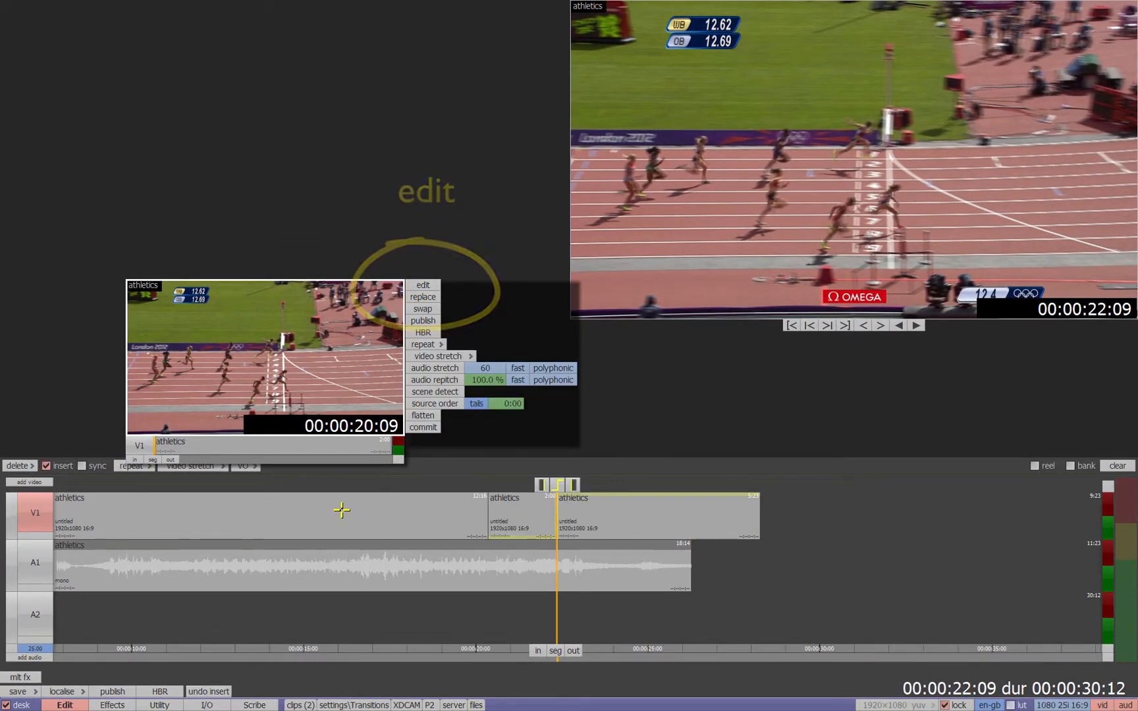